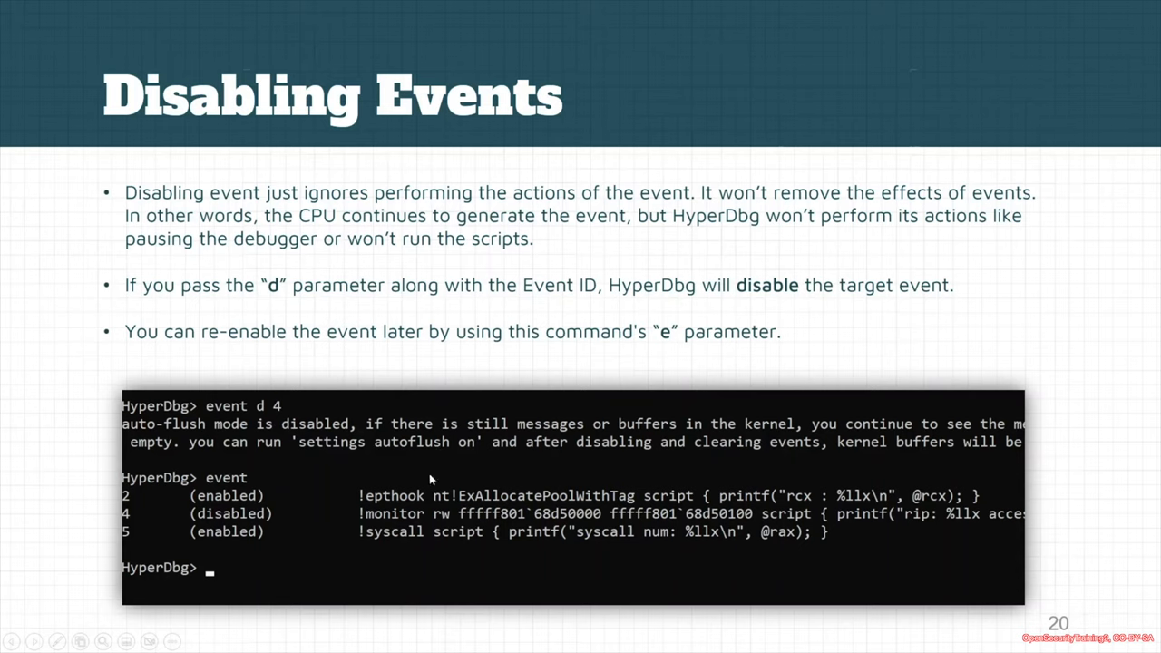
Advance the slideshow from Disabling Events to slide 21, Enabling Events
key("right")
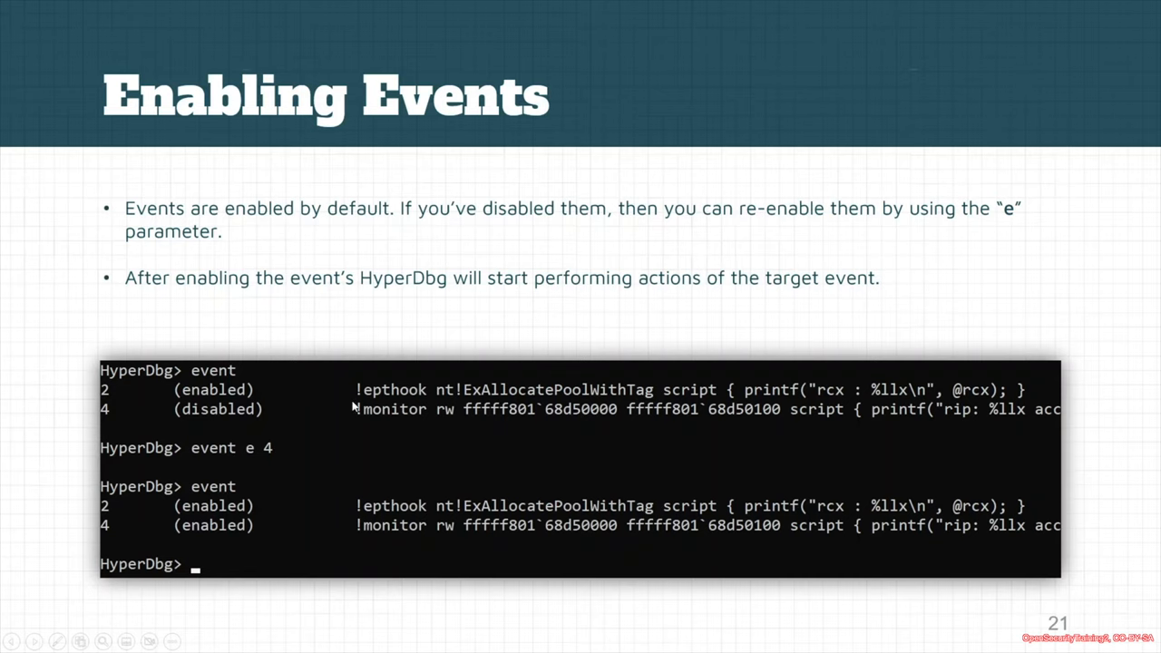
mouse_move(191, 469)
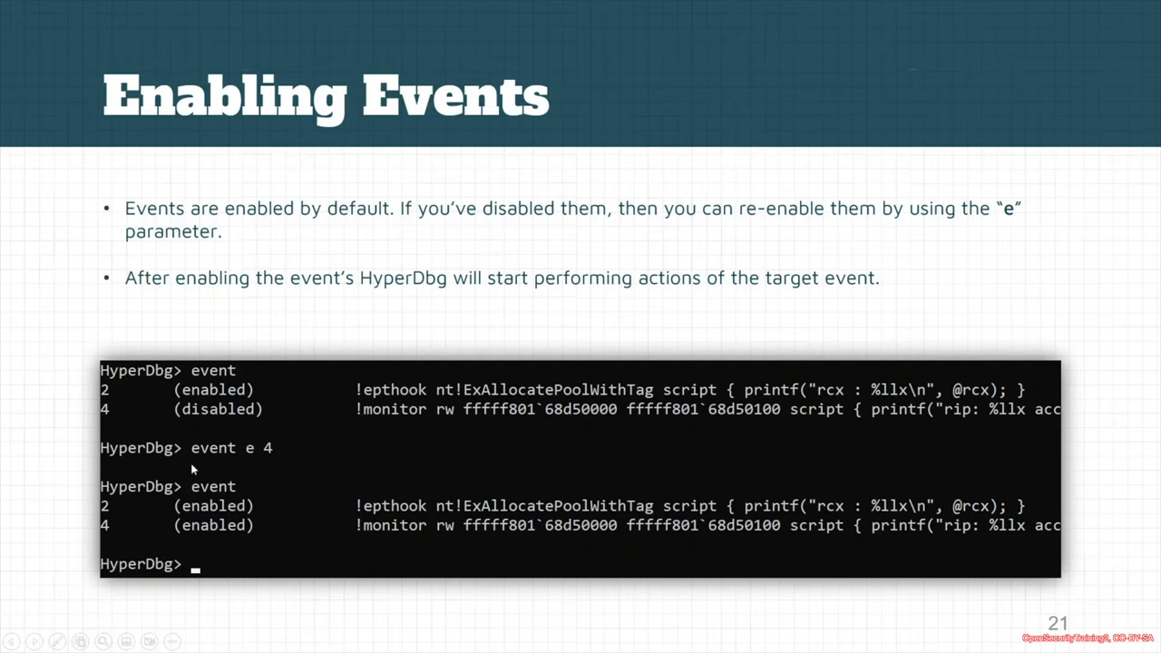
mouse_move(159, 547)
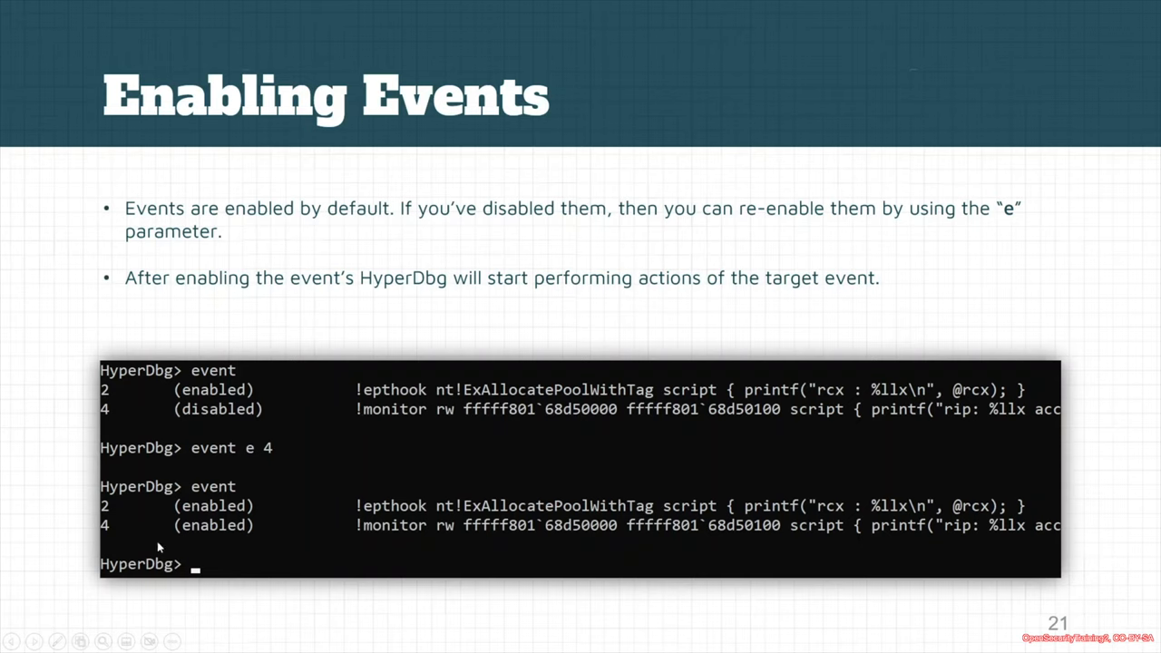
mouse_move(284, 501)
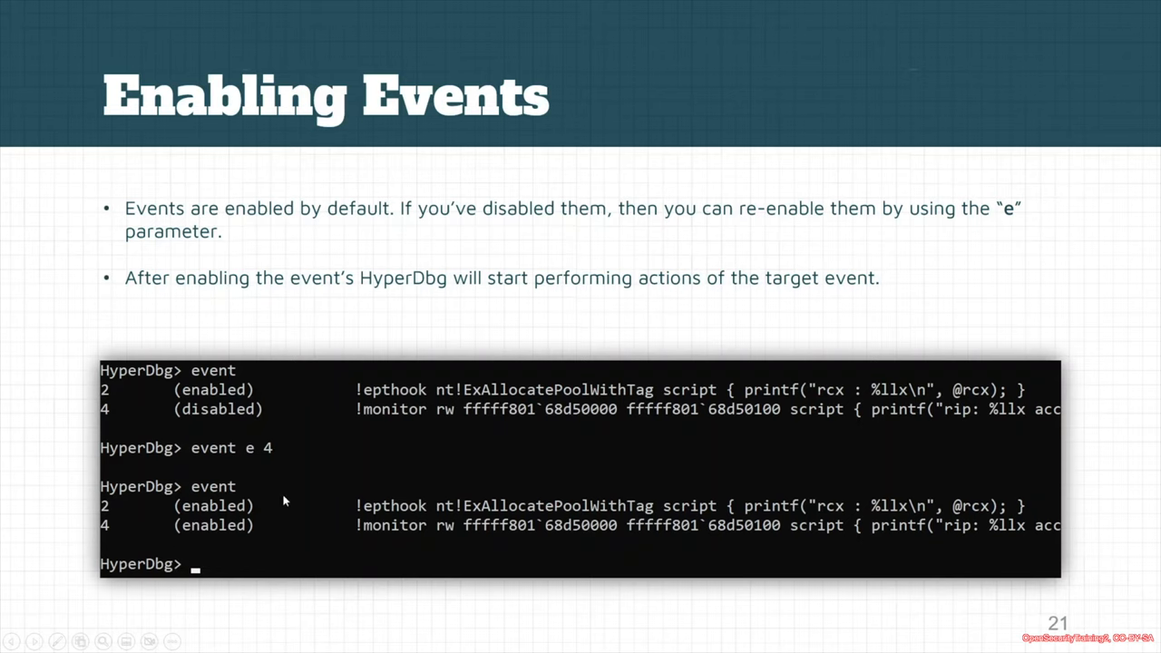
key("Right")
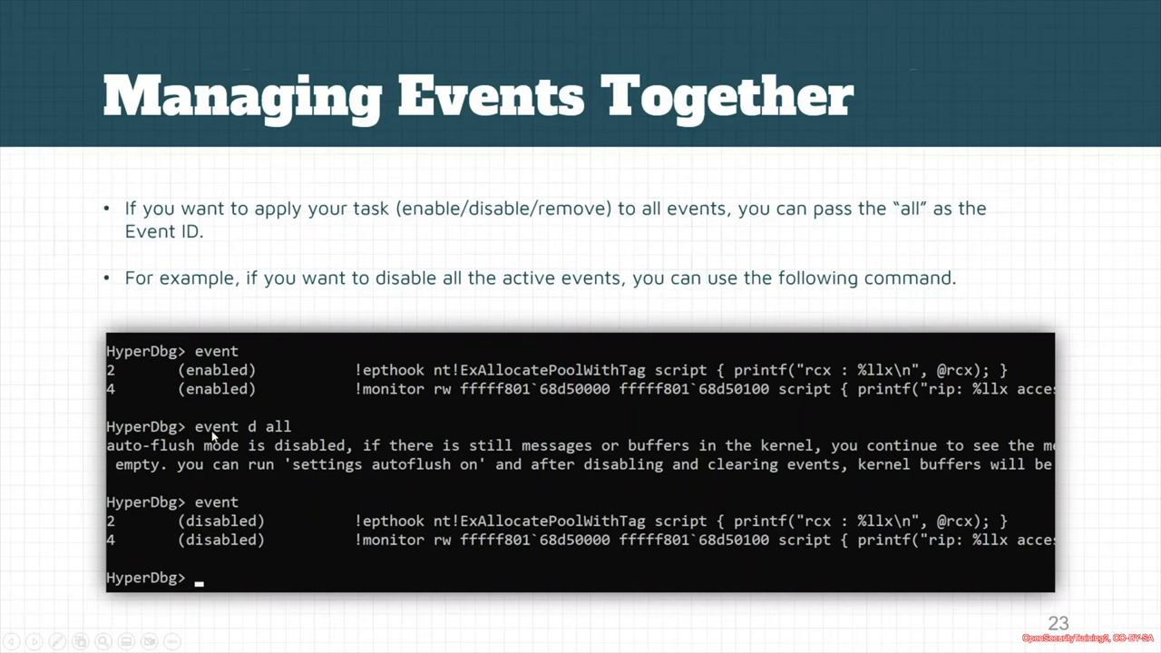
mouse_move(205, 484)
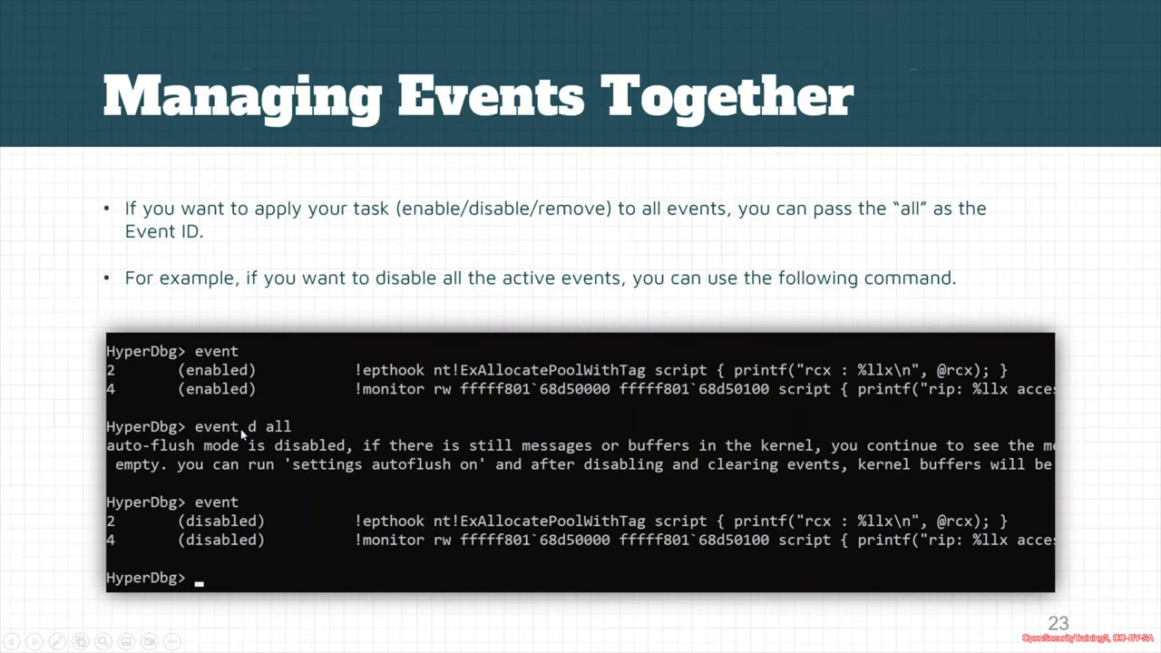
mouse_move(162, 504)
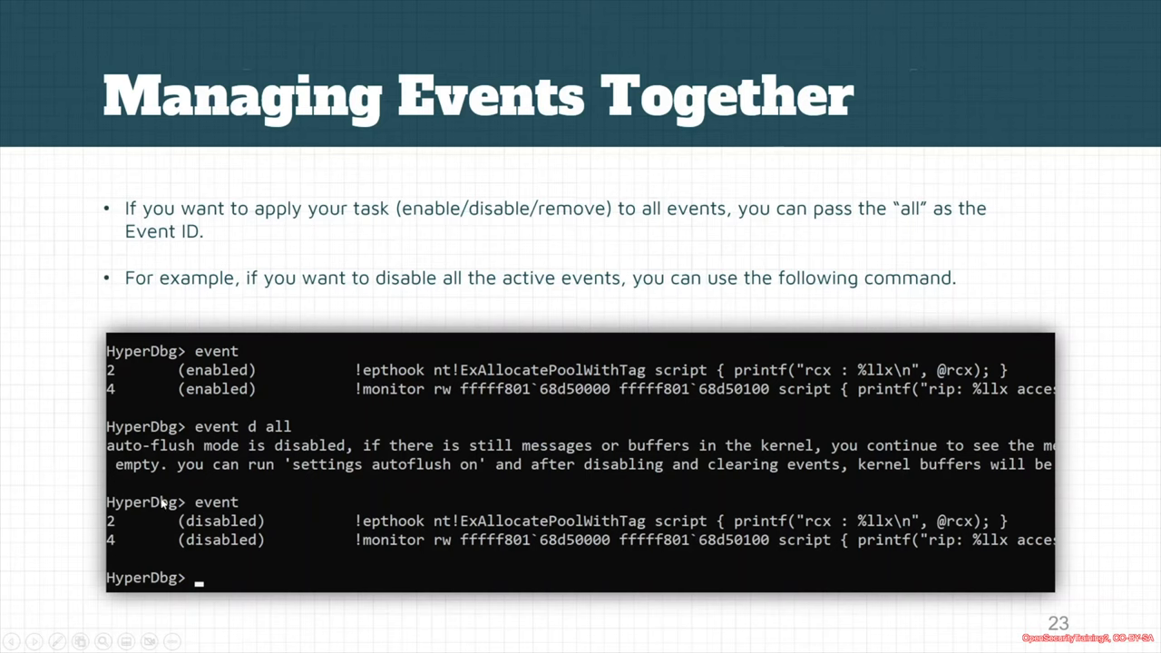
mouse_move(304, 487)
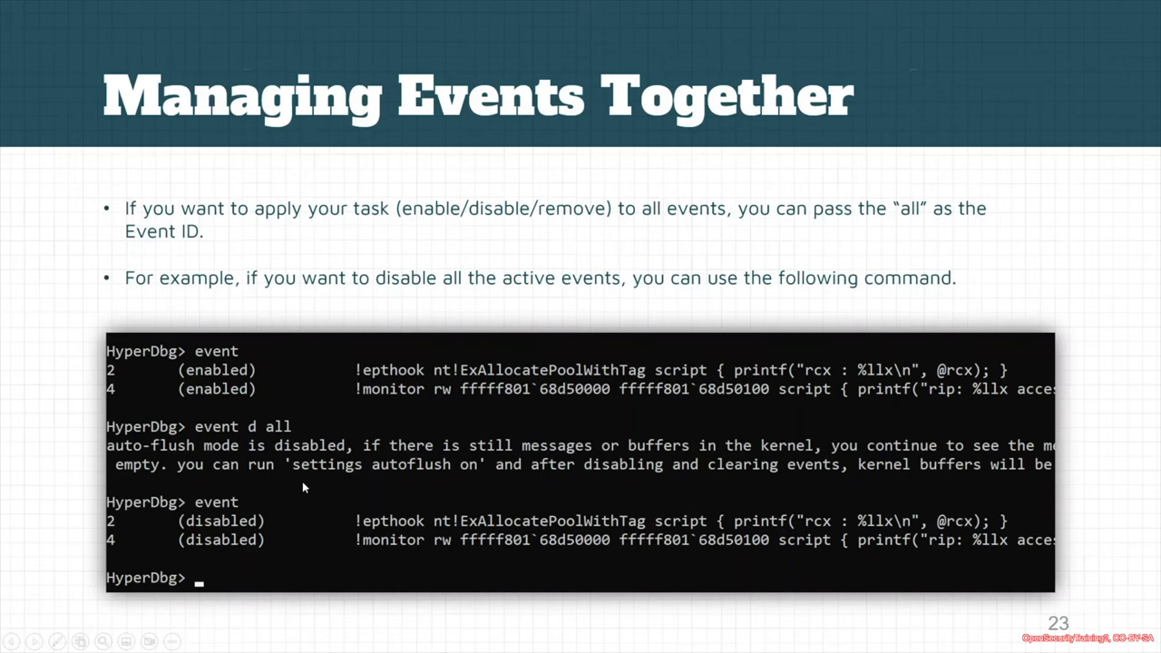